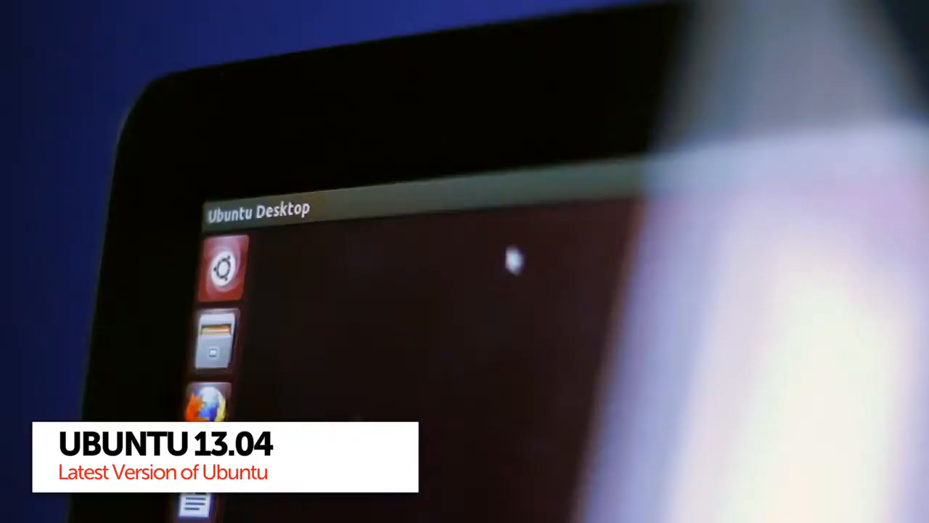
# Search the Dash for "softwa" to find software applications like the Software Center
pyautogui.write('softw')
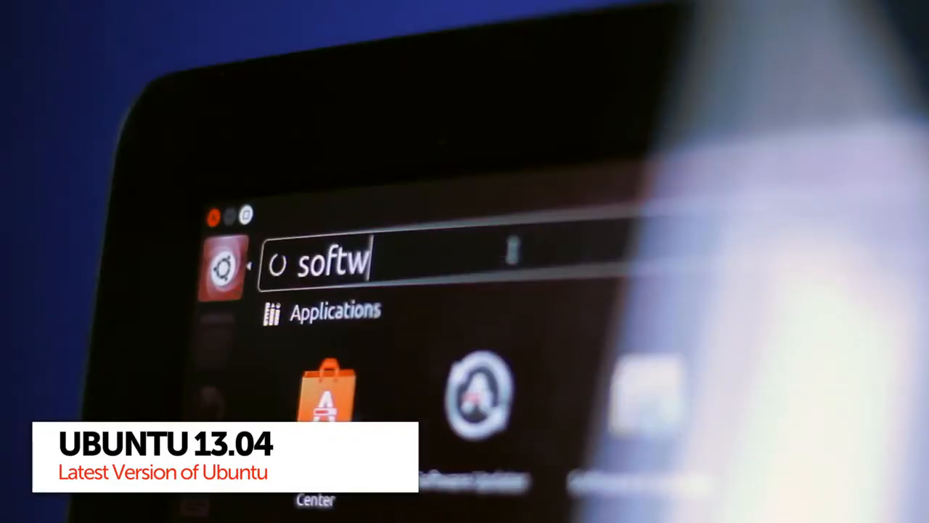
pyautogui.write('a')
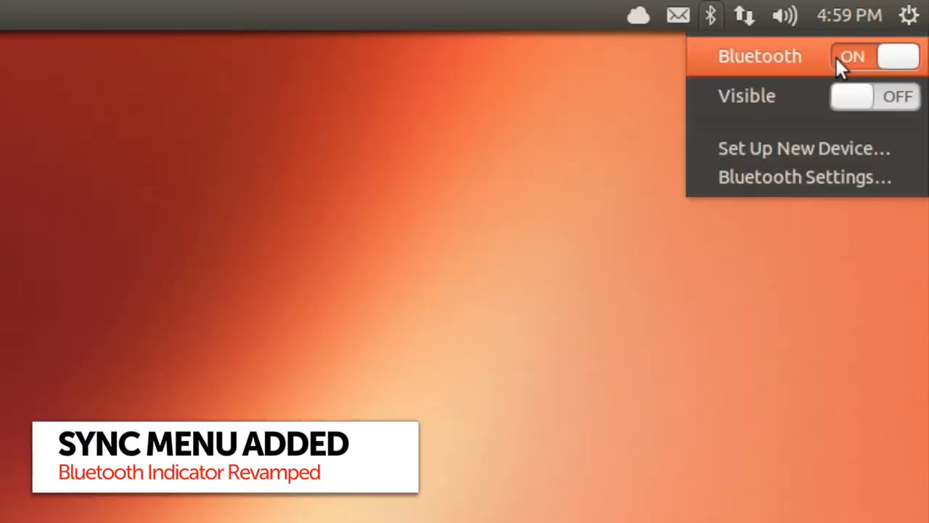
# Show the Bluetooth indicator menu with Bluetooth switched on and visibility off
pyautogui.click(637, 15)
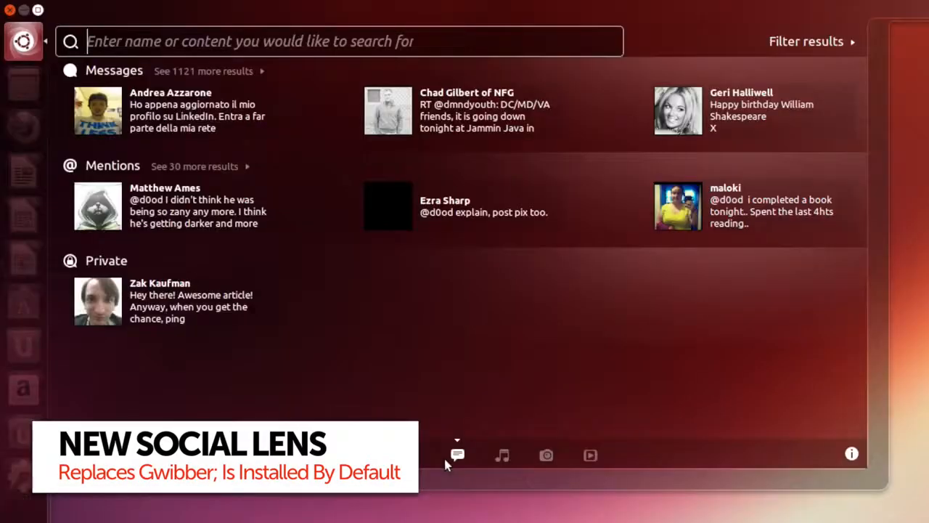
pyautogui.moveTo(783, 130)
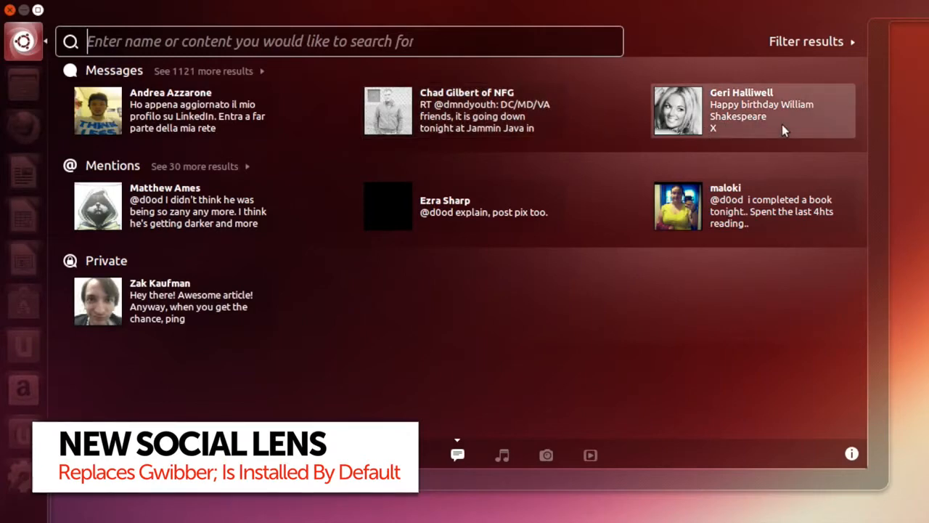
# Preview the 'Happy birthday William Shakespeare' message in the social lens feed
pyautogui.click(753, 111)
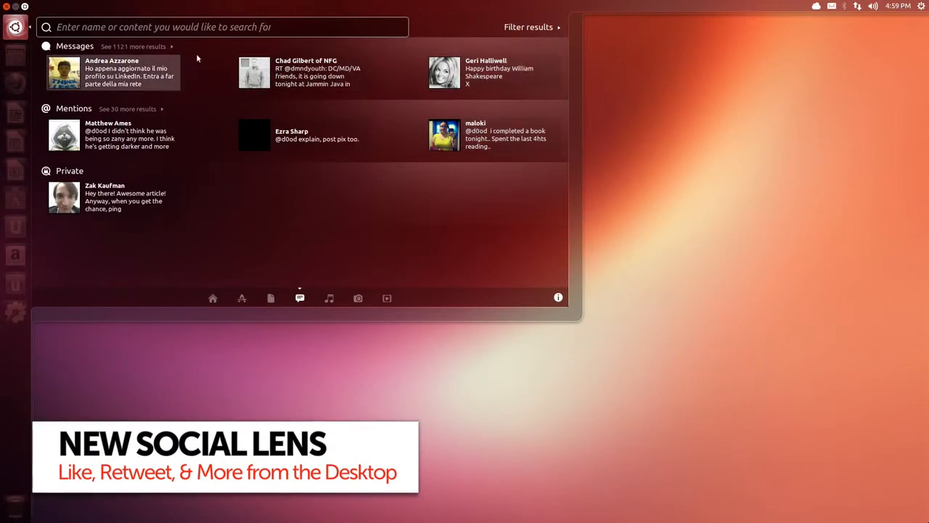
pyautogui.click(134, 47)
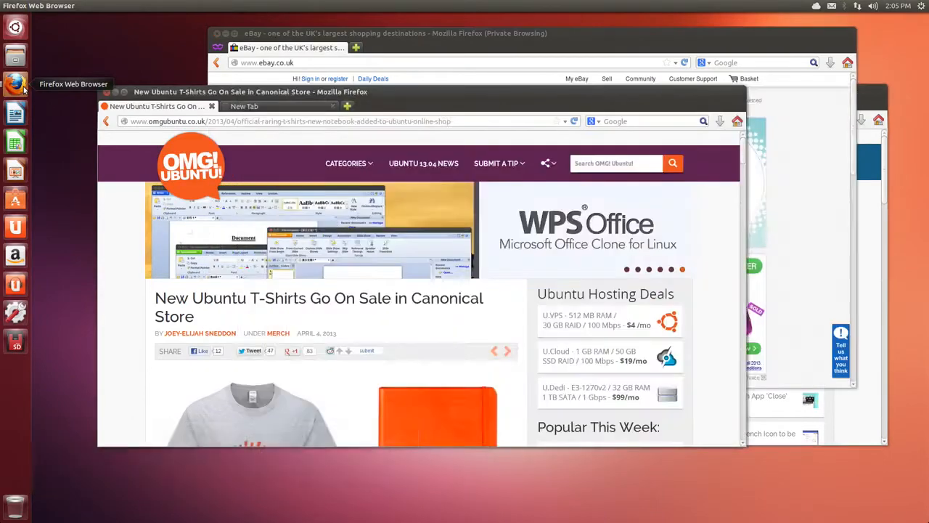
# Show the Firefox launcher quicklist with its new-window actions
pyautogui.rightClick(14, 85)
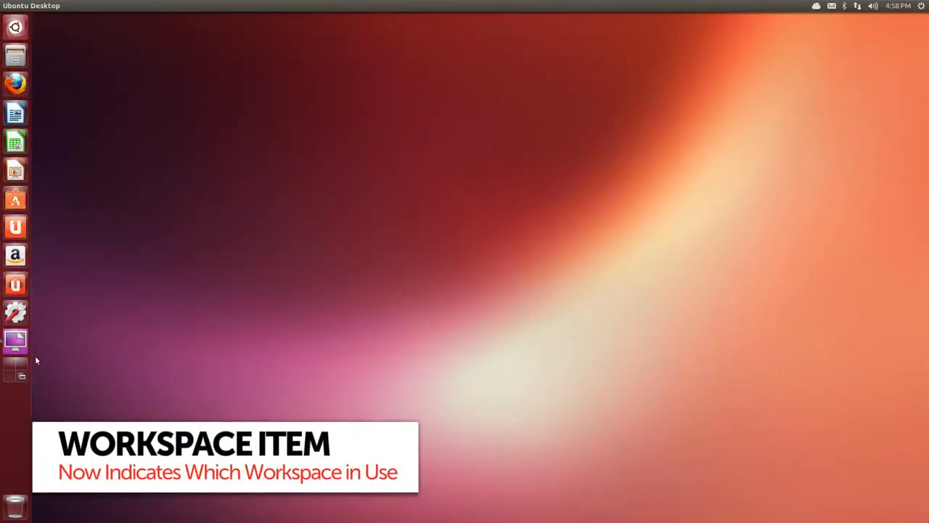
# Show the overview of all workspaces from the launcher's Workspace Switcher
pyautogui.click(15, 341)
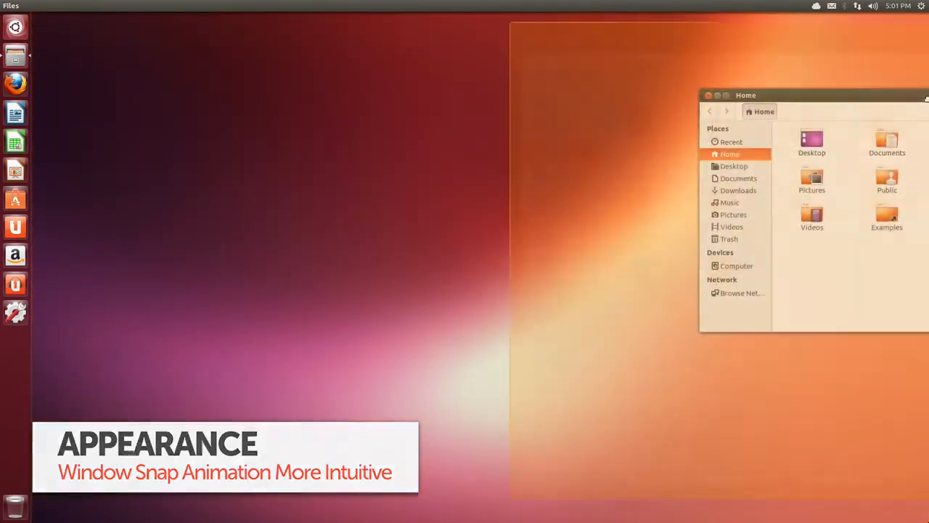
# Snap the Files Home window to fill the right half of the screen
pyautogui.moveTo(814, 96); pyautogui.dragTo(392, 108)
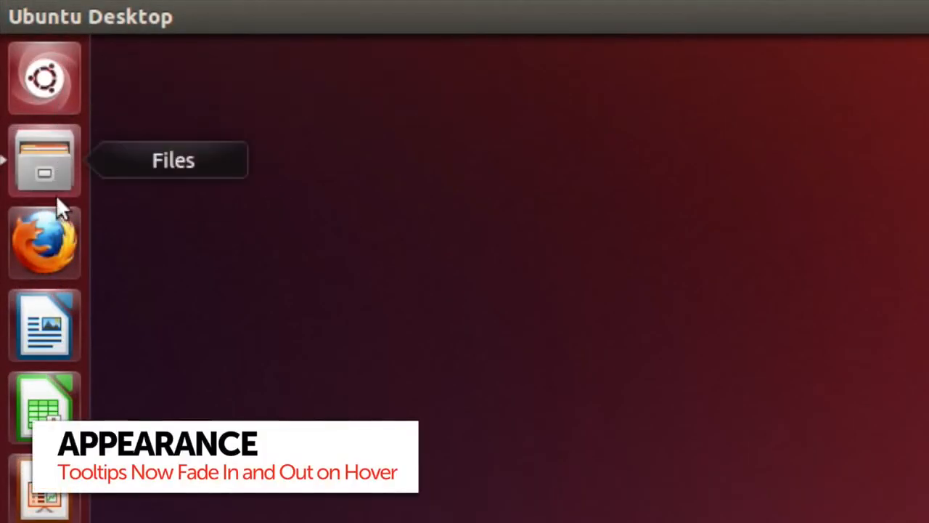
pyautogui.moveTo(44, 239)
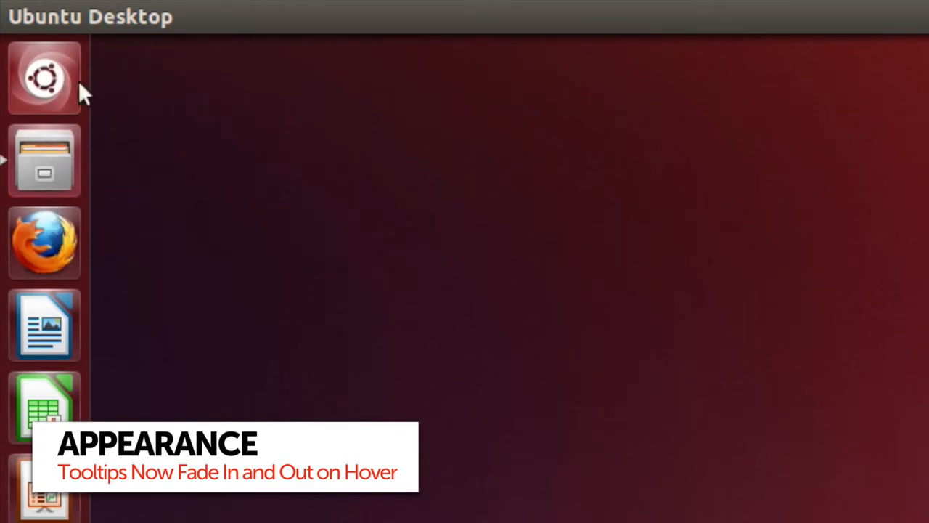
pyautogui.moveTo(84, 239)
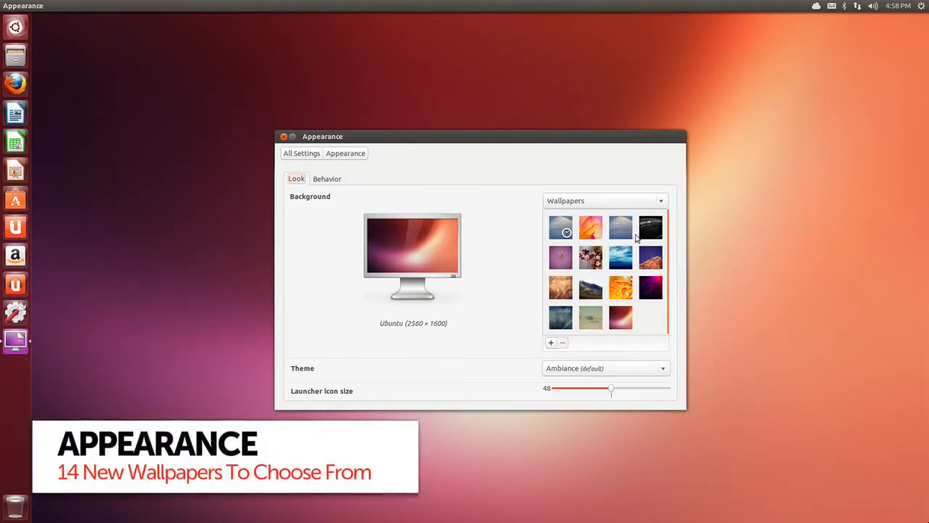
# Try two wallpaper thumbnails as the background, ending on 'Stop the light', and return to All Settings
pyautogui.click(651, 226)
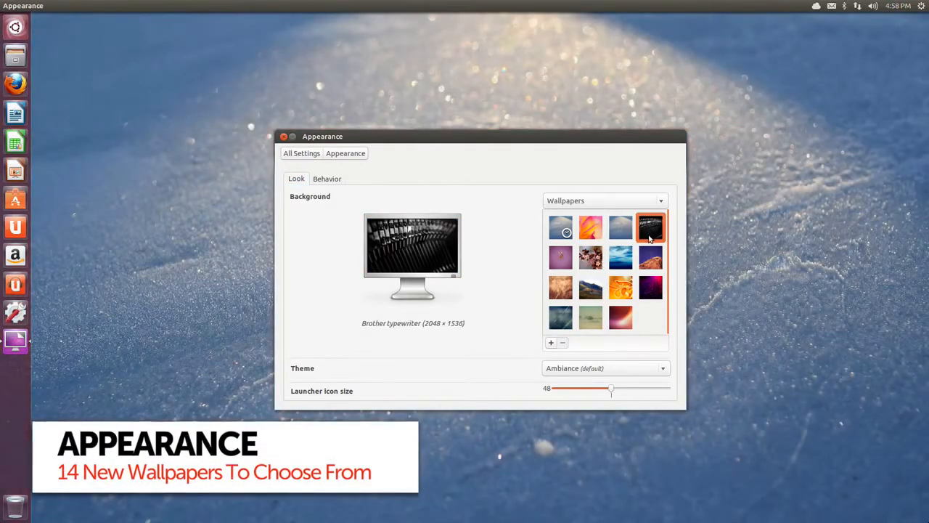
pyautogui.click(650, 287)
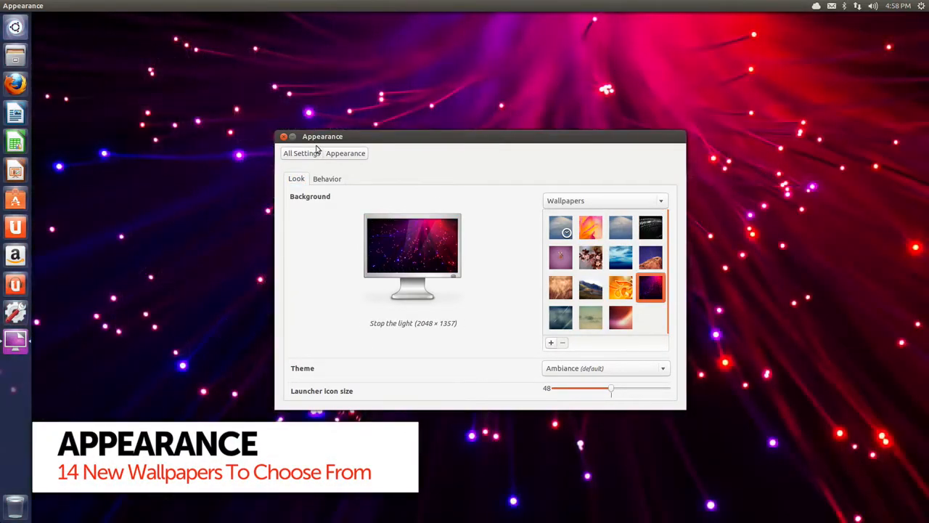
pyautogui.click(15, 26)
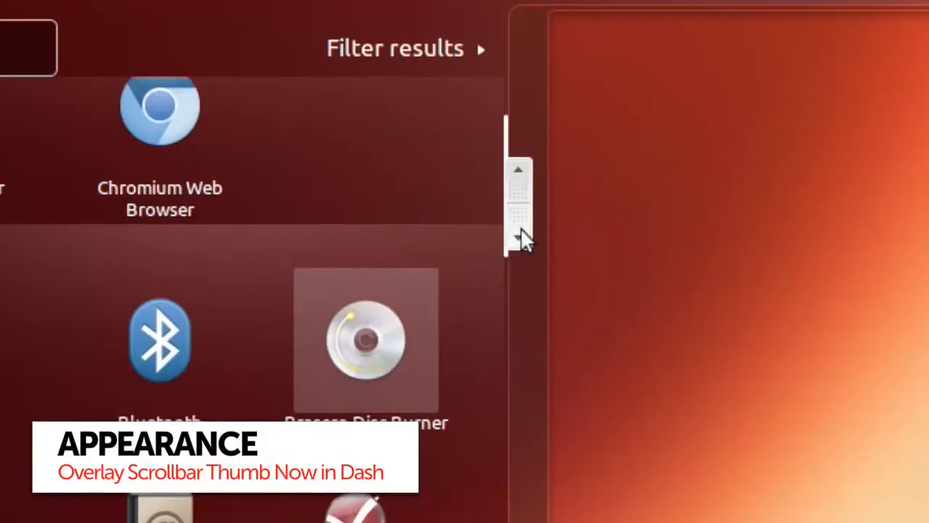
# Scroll down through the Dash list of installed applications
pyautogui.scroll(-3)
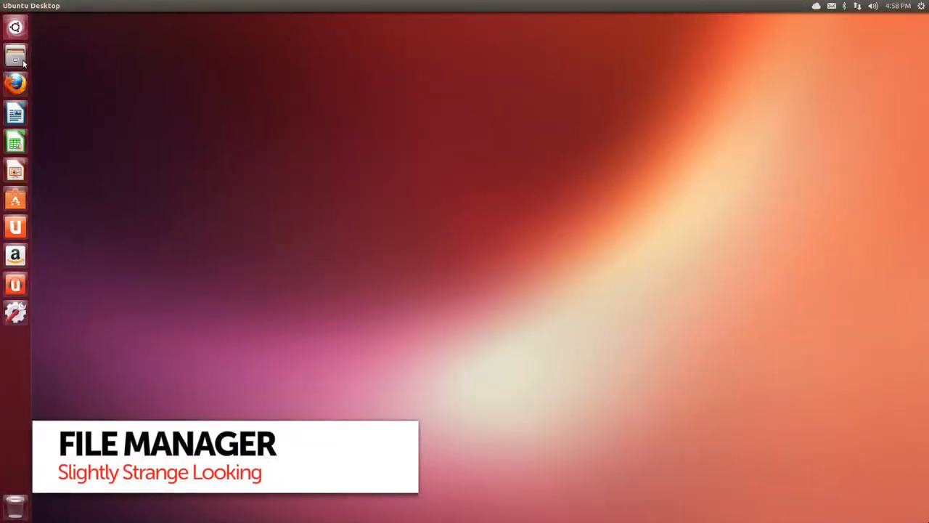
# Show the Home folder in Files, then the system Details and the Canonical legal notice
pyautogui.click(15, 55)
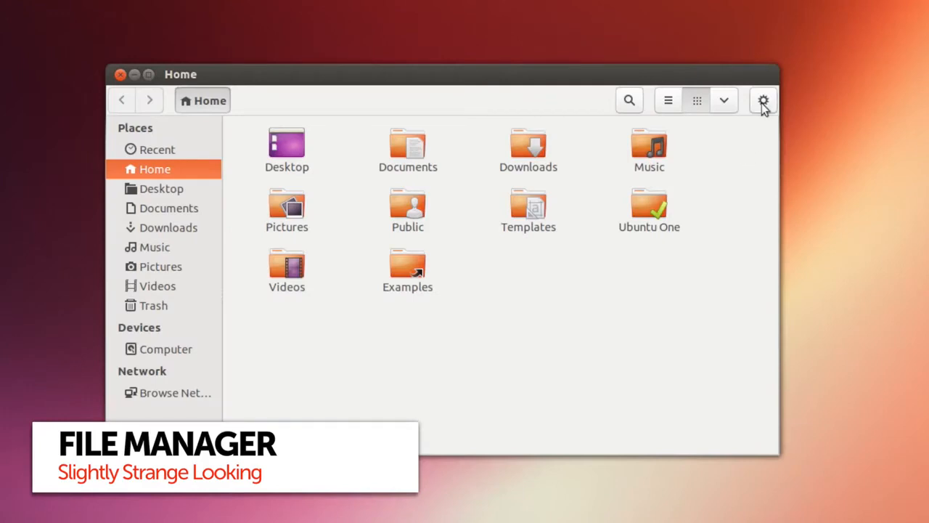
pyautogui.click(763, 100)
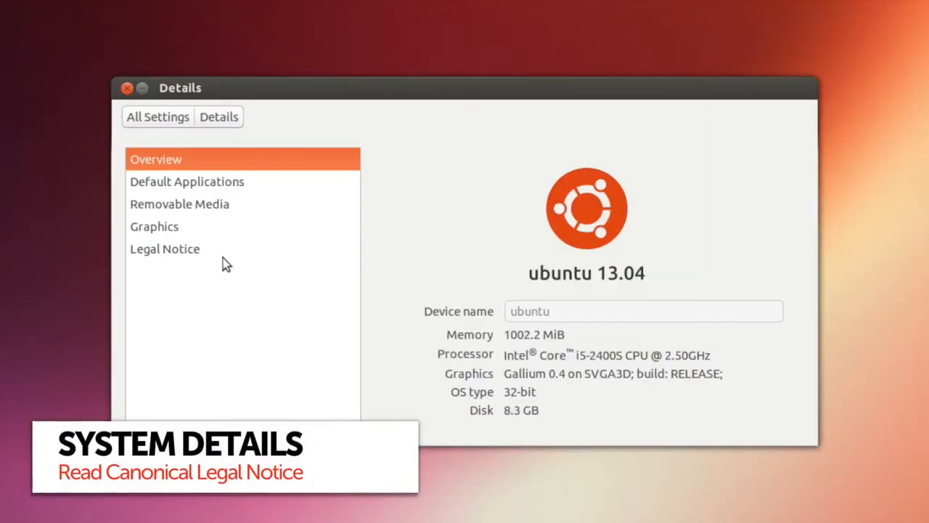
pyautogui.click(166, 249)
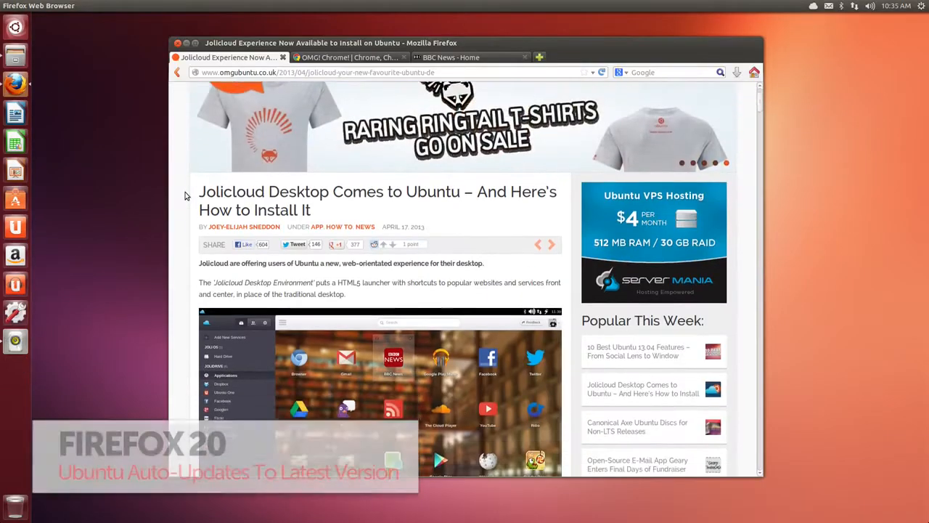
# Focus the Firefox window showing the OMG! Ubuntu Jolicloud Desktop article
pyautogui.click(324, 113)
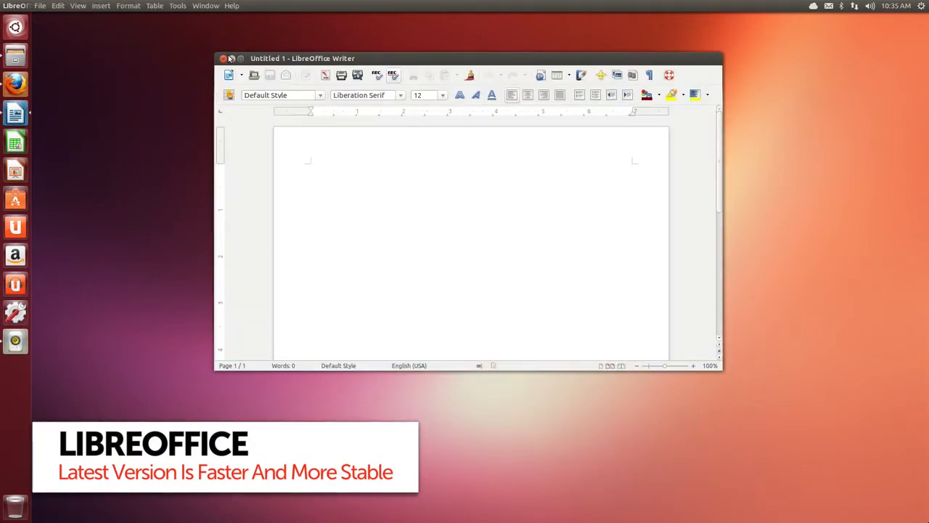
# Show the About LibreOffice version details from the Help menu
pyautogui.click(233, 6)
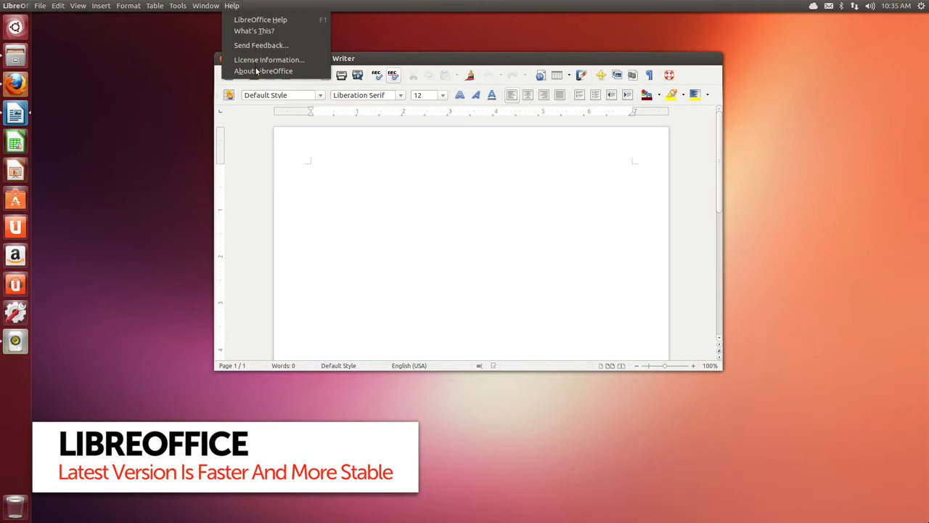
pyautogui.click(262, 70)
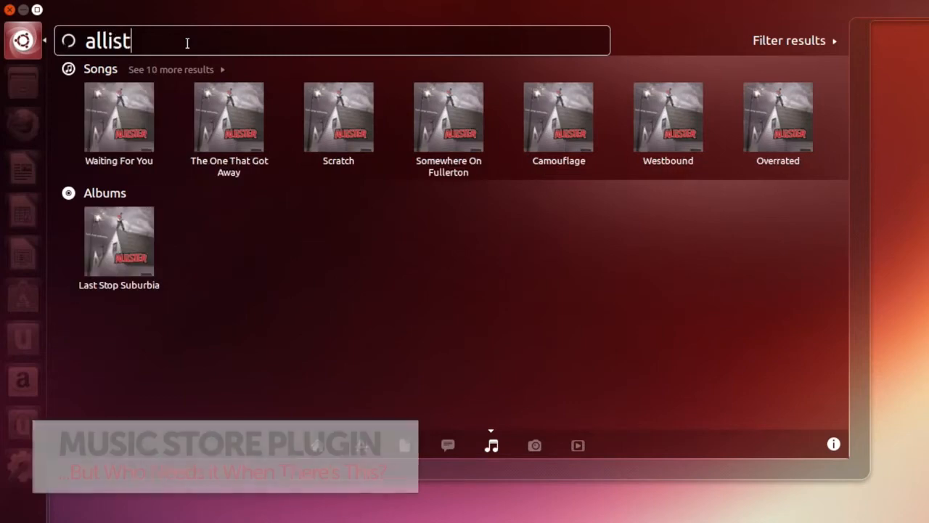
# Finish the music search term as 'allister' and choose an Allister result
pyautogui.write('er')
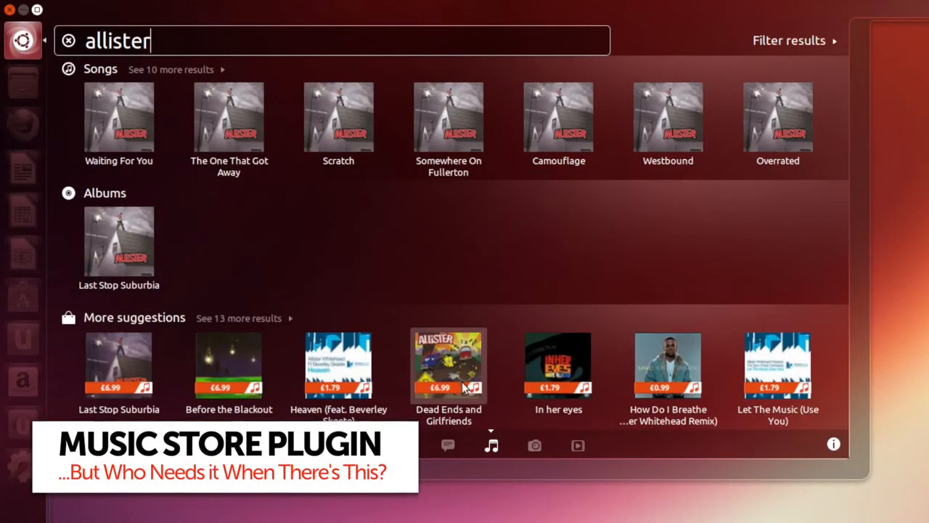
pyautogui.click(447, 366)
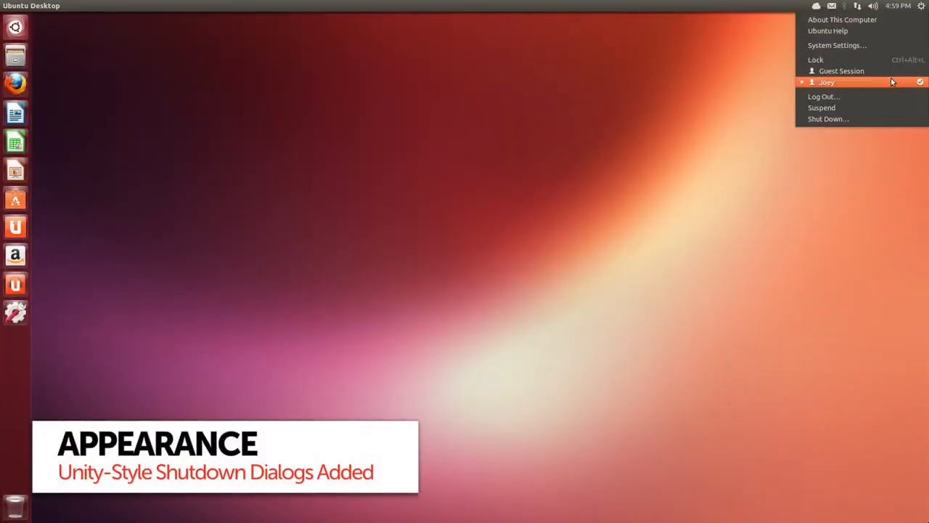
# Choose Log Out from the session menu and confirm, returning to the login screen
pyautogui.click(825, 96)
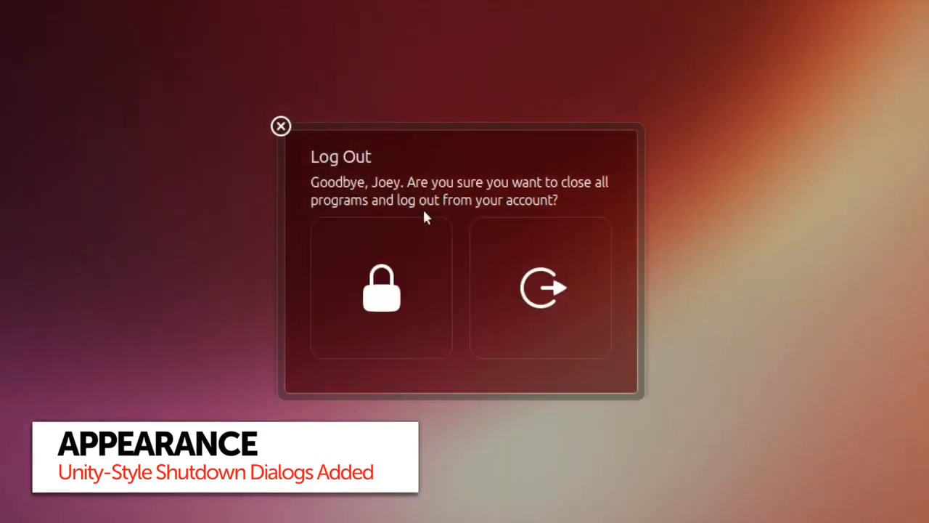
pyautogui.click(541, 288)
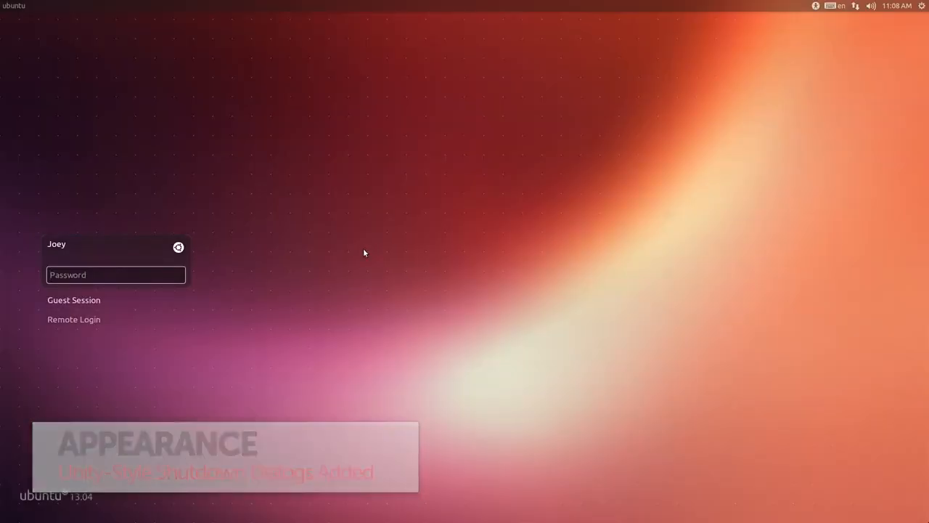